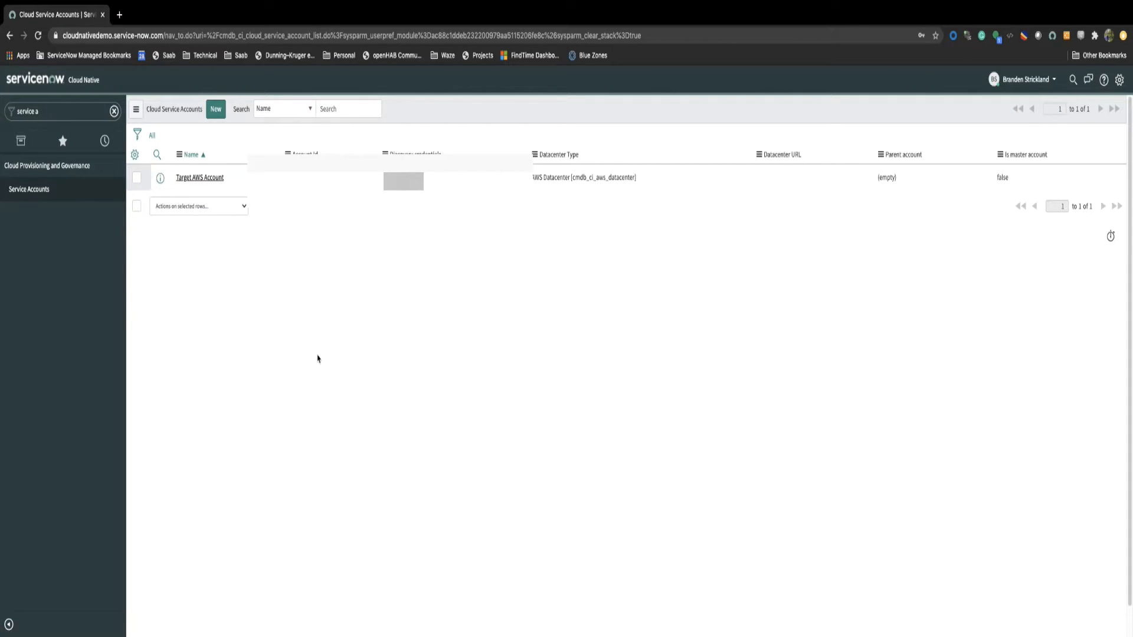
Open the Target AWS Account record and preview its AWS discovery credentials
click(200, 177)
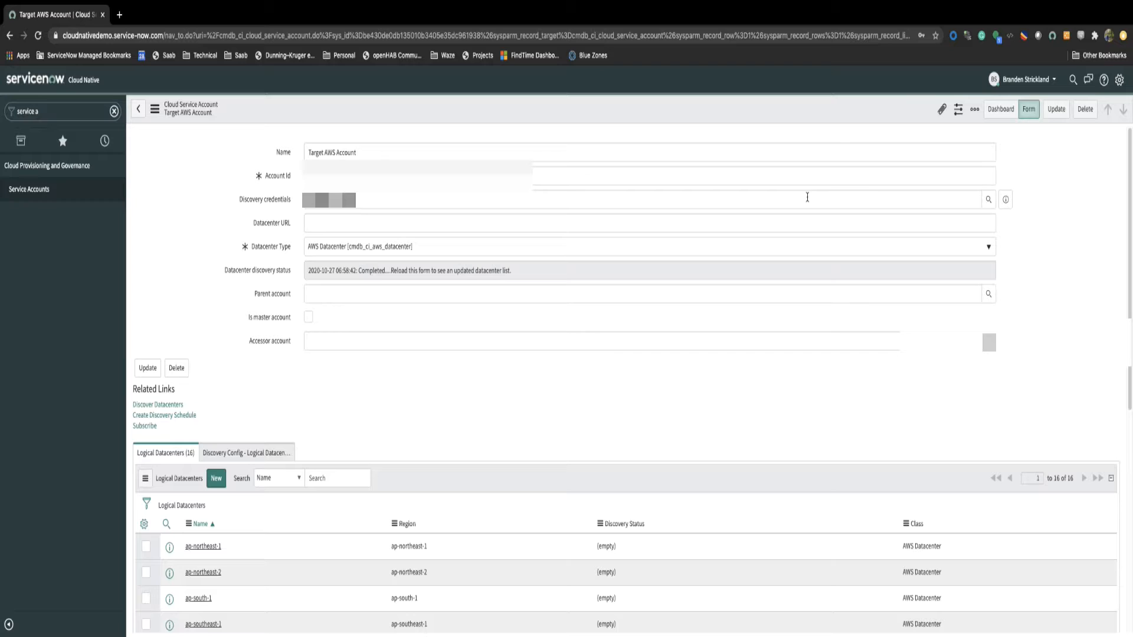
click(1005, 200)
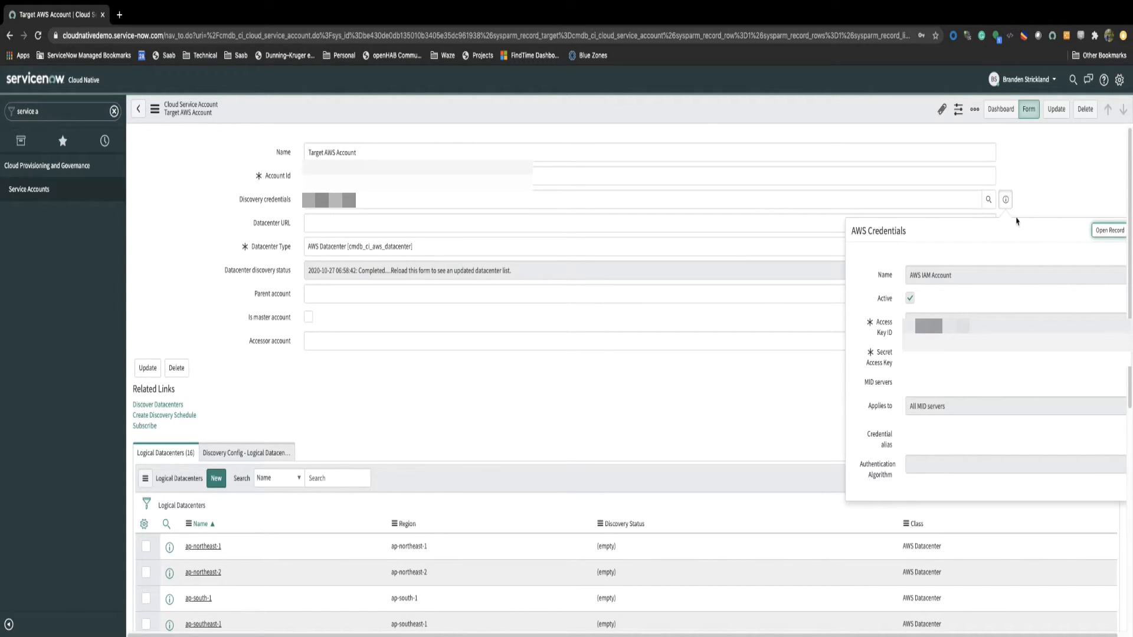
click(1005, 199)
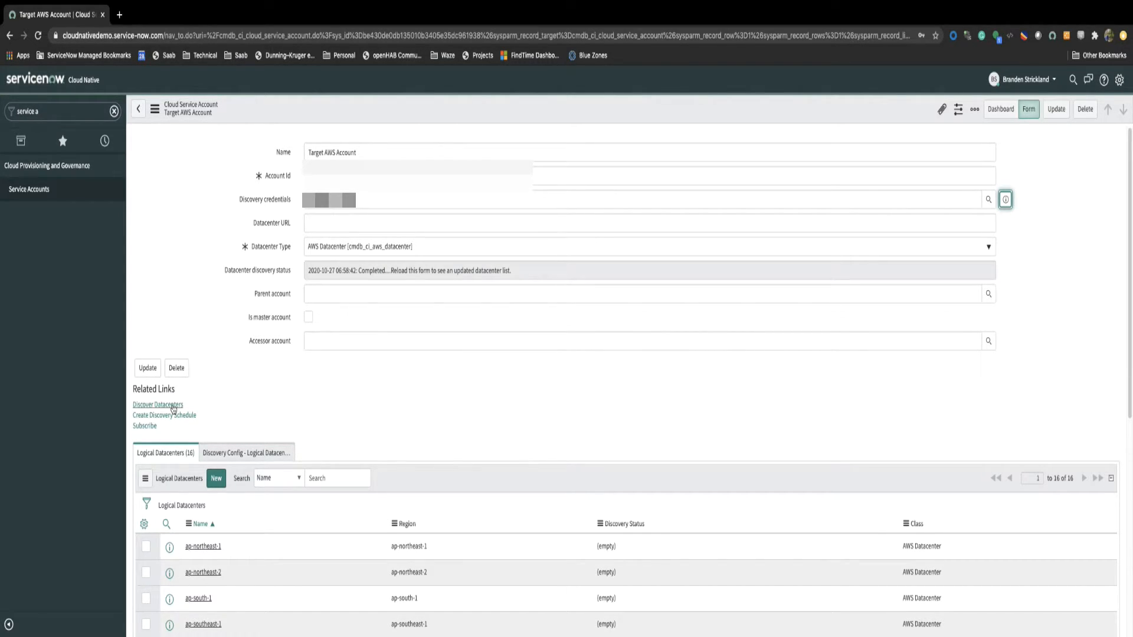
Run Discover Datacenters for Target AWS Account and wait for the new completed timestamp
click(158, 404)
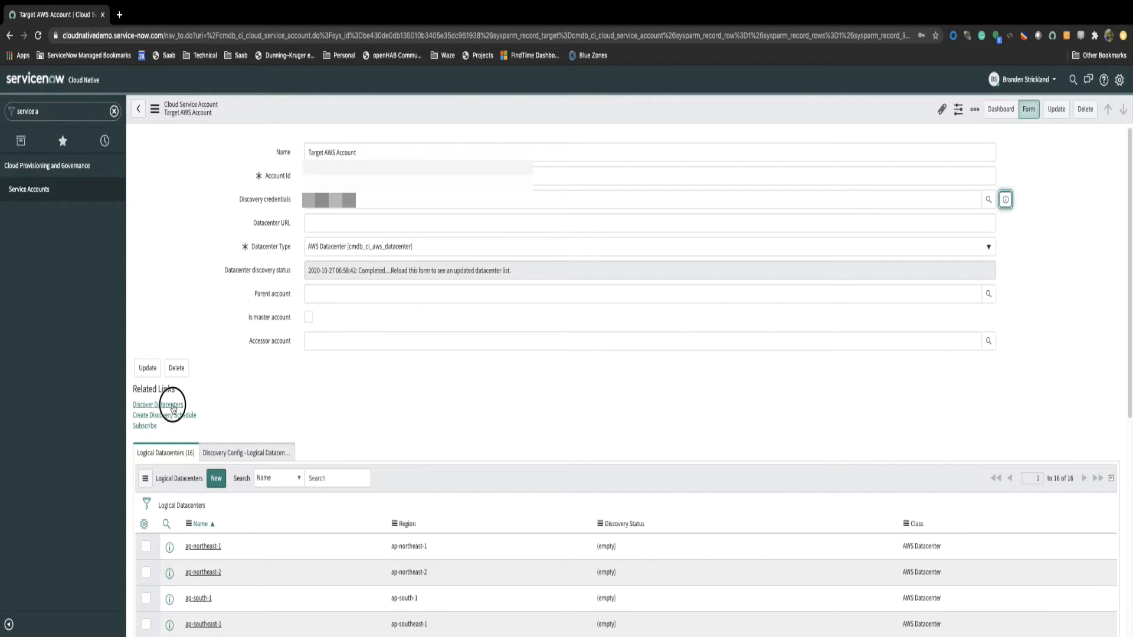
click(158, 405)
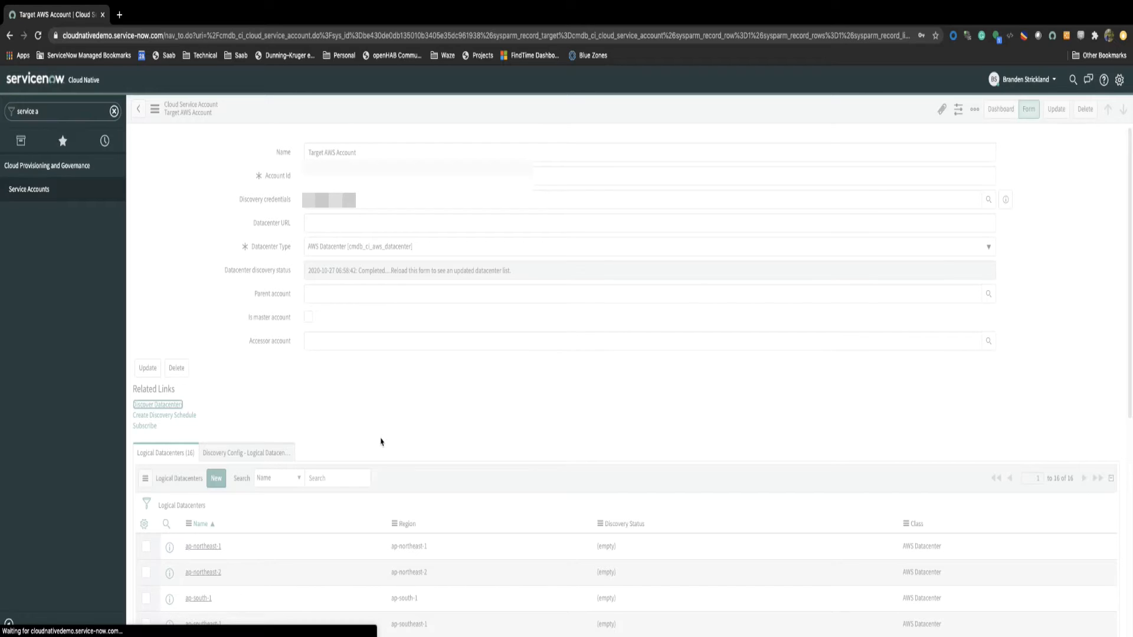
click(158, 404)
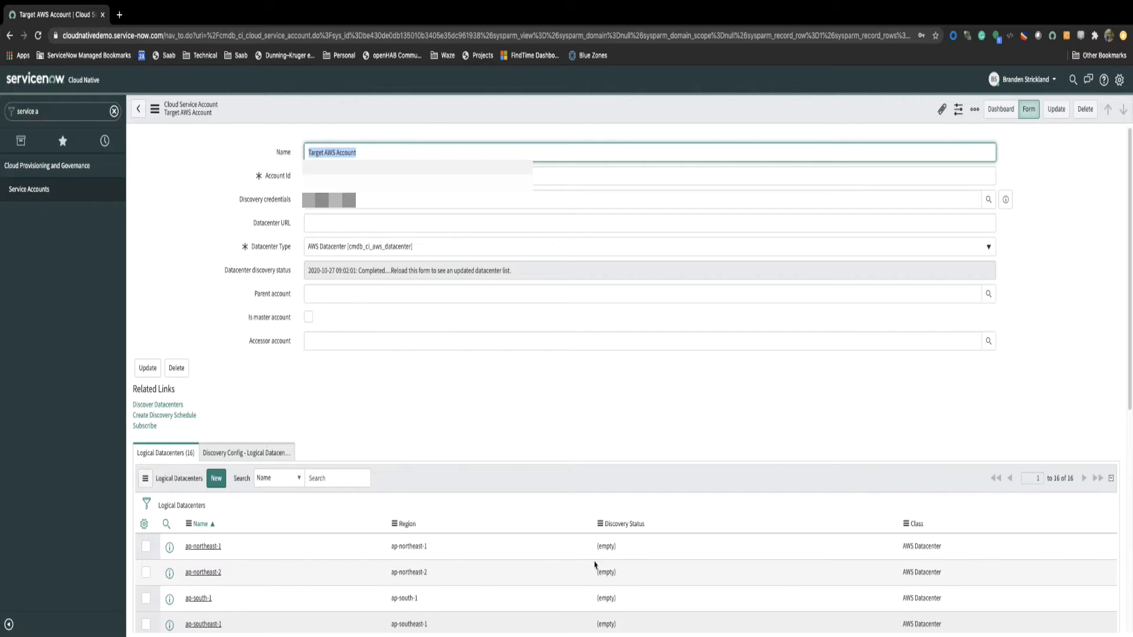
mouse_move(331, 566)
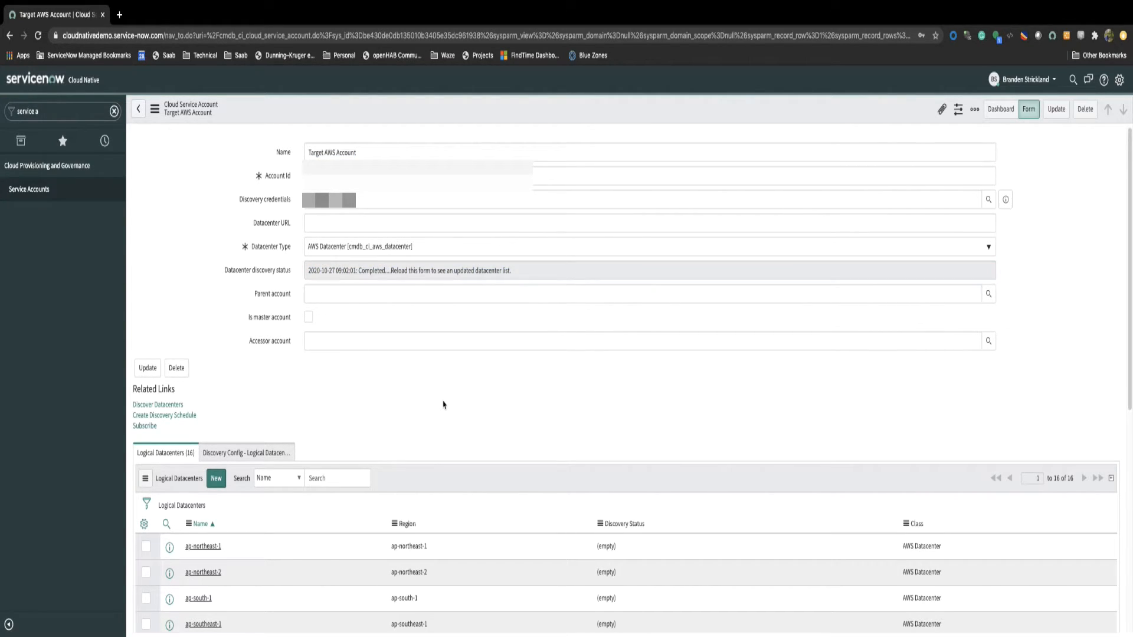
click(532, 270)
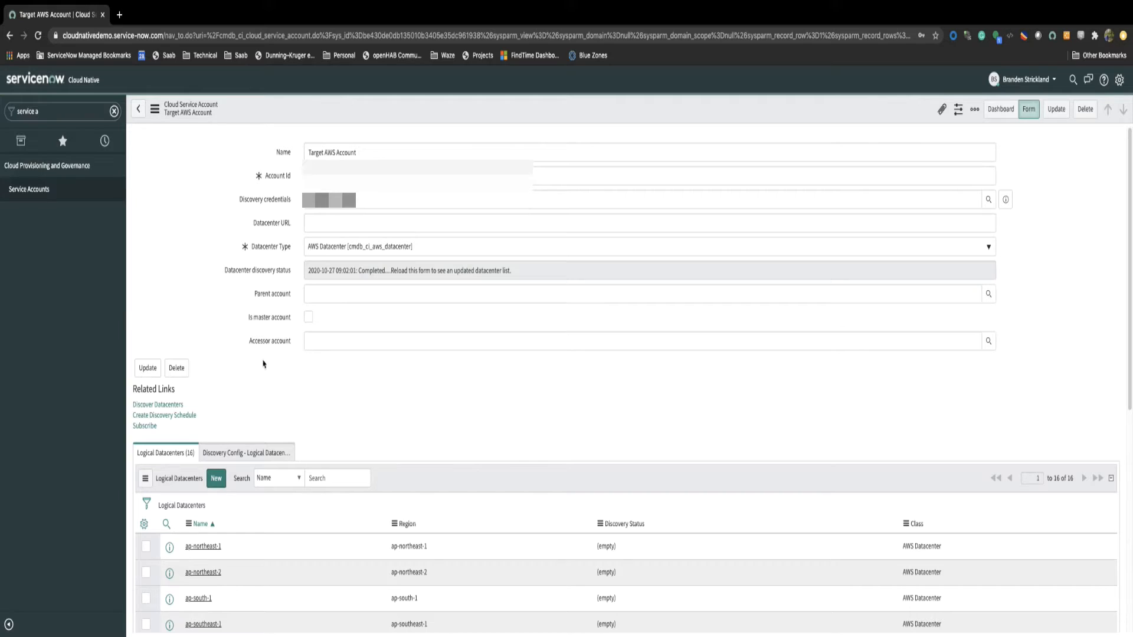
mouse_move(164, 416)
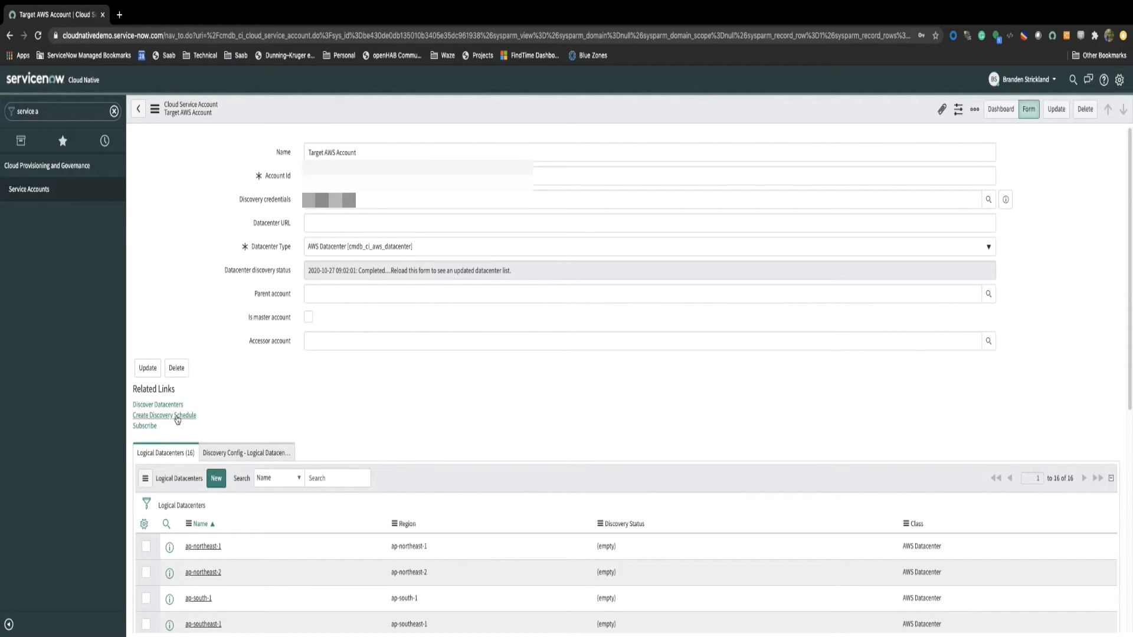
Launch the Create Discovery Schedule wizard for Target AWS Account
click(164, 415)
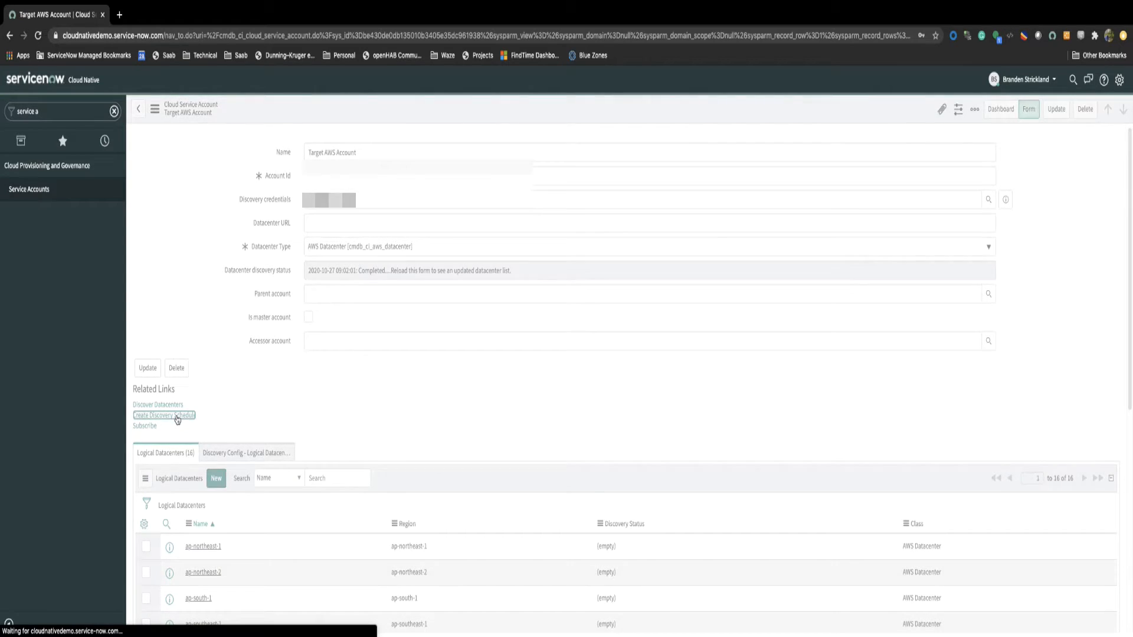
click(164, 415)
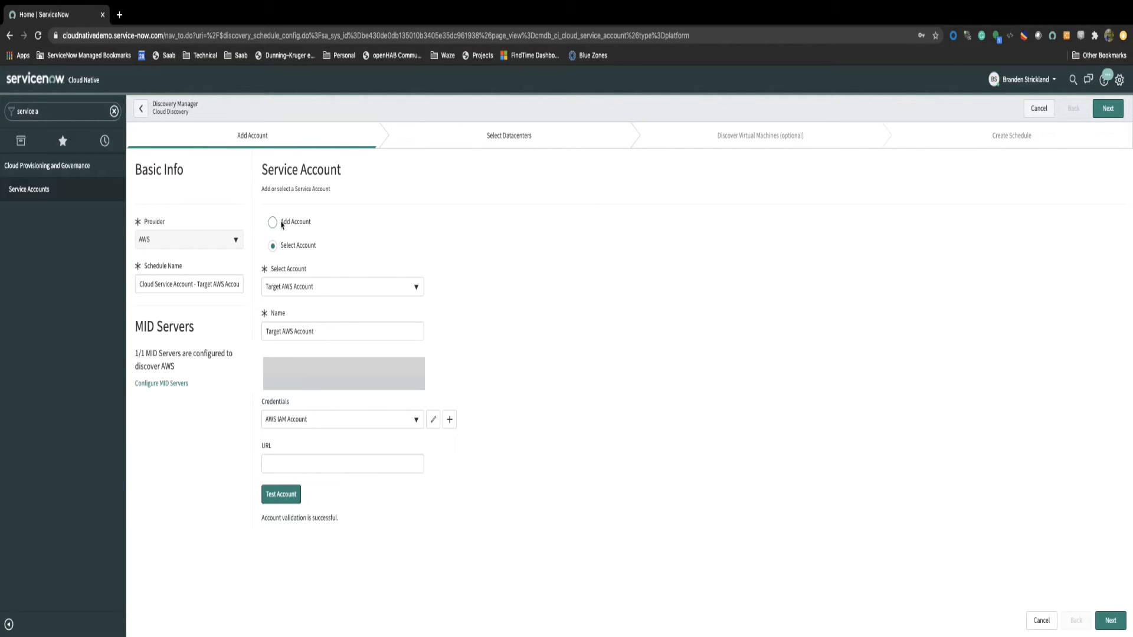
mouse_move(572, 315)
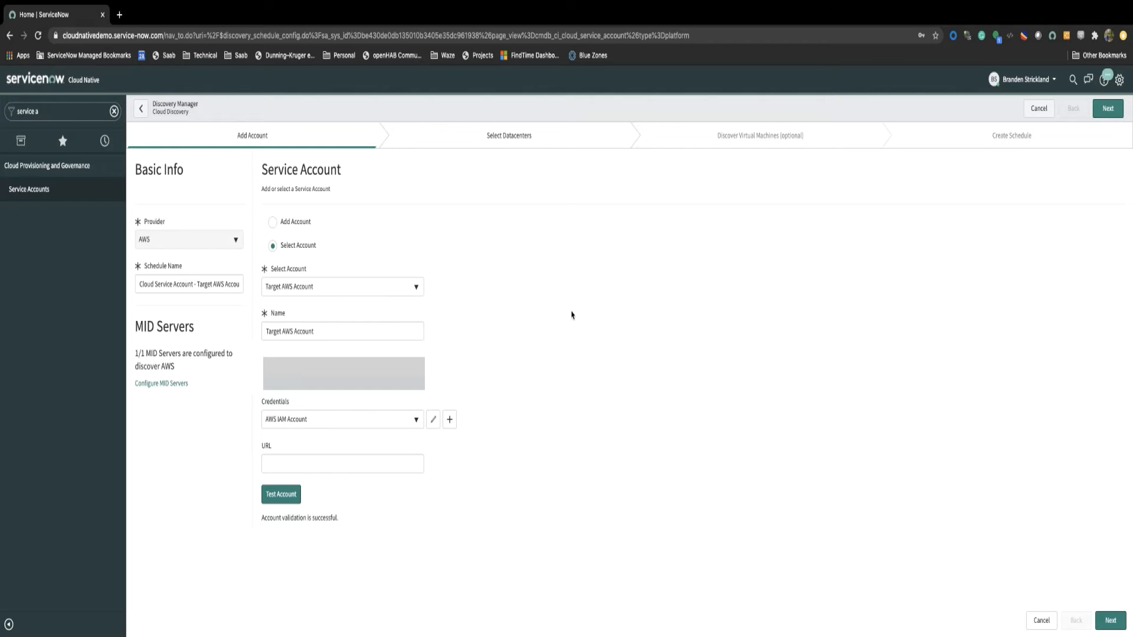
mouse_move(360, 426)
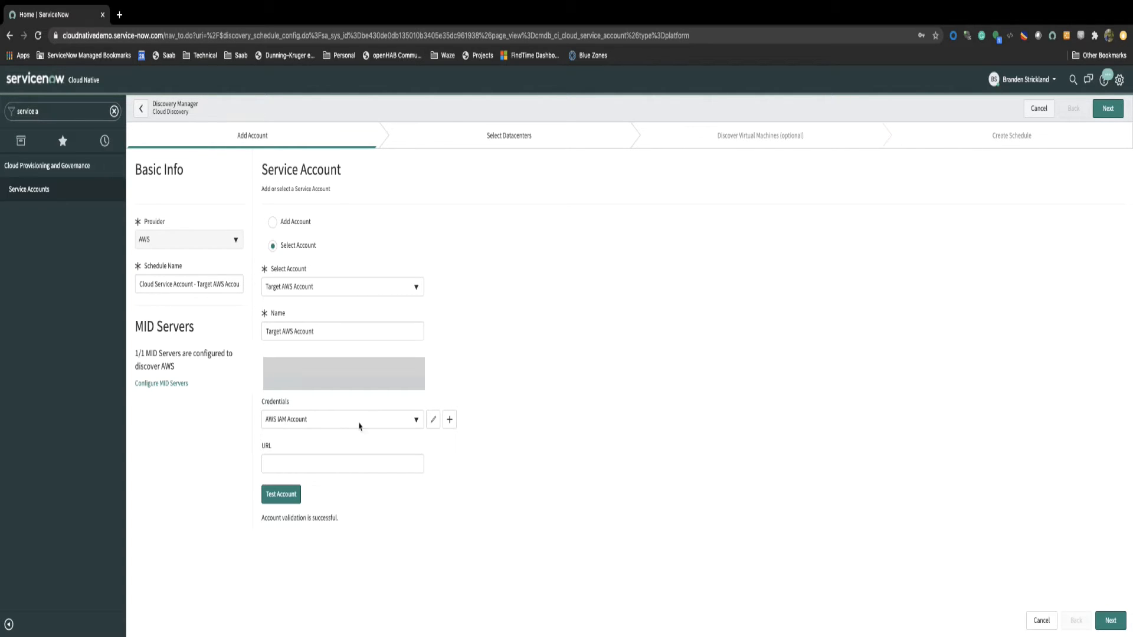
mouse_move(171, 419)
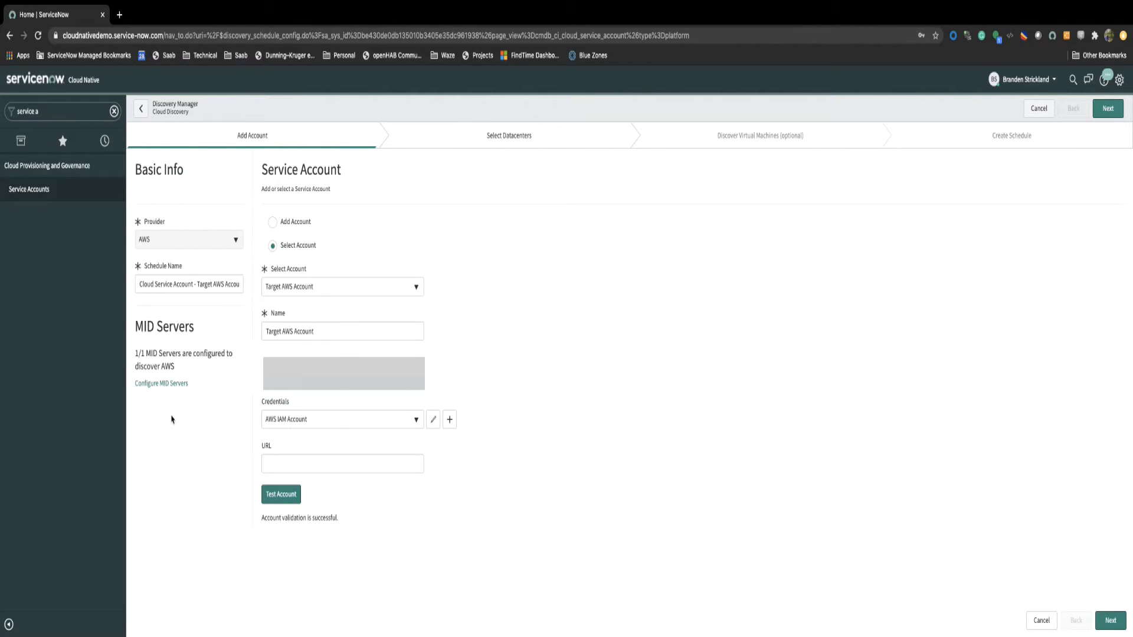
mouse_move(568, 462)
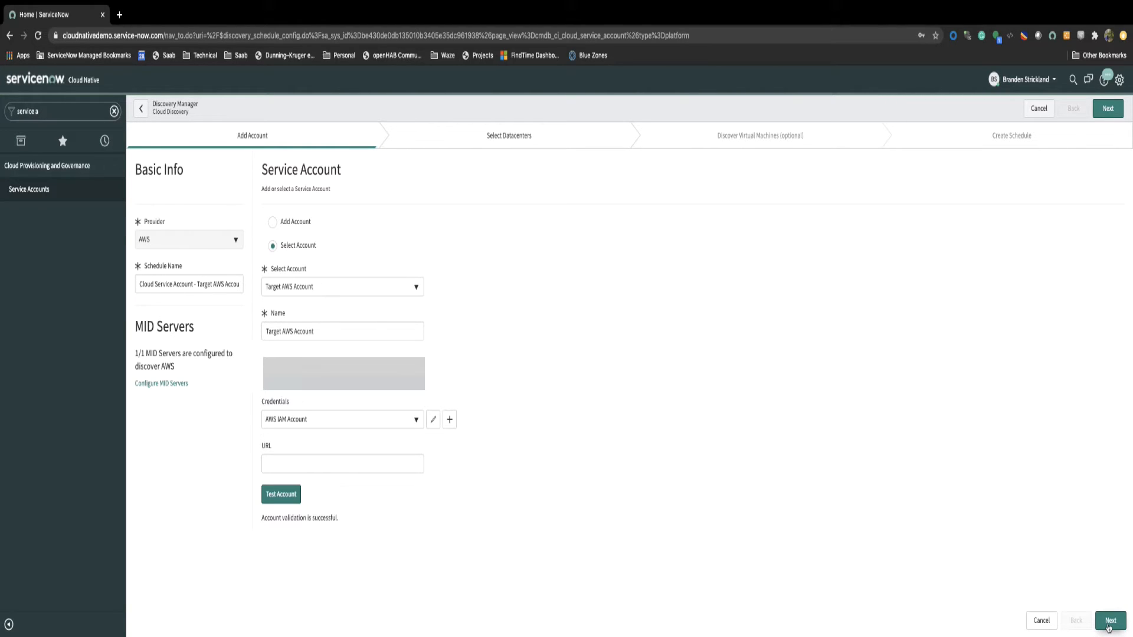
Limit discovery to us-east-1, us-east-2, us-west-1 and us-west-2 instead of all datacenters
click(1108, 109)
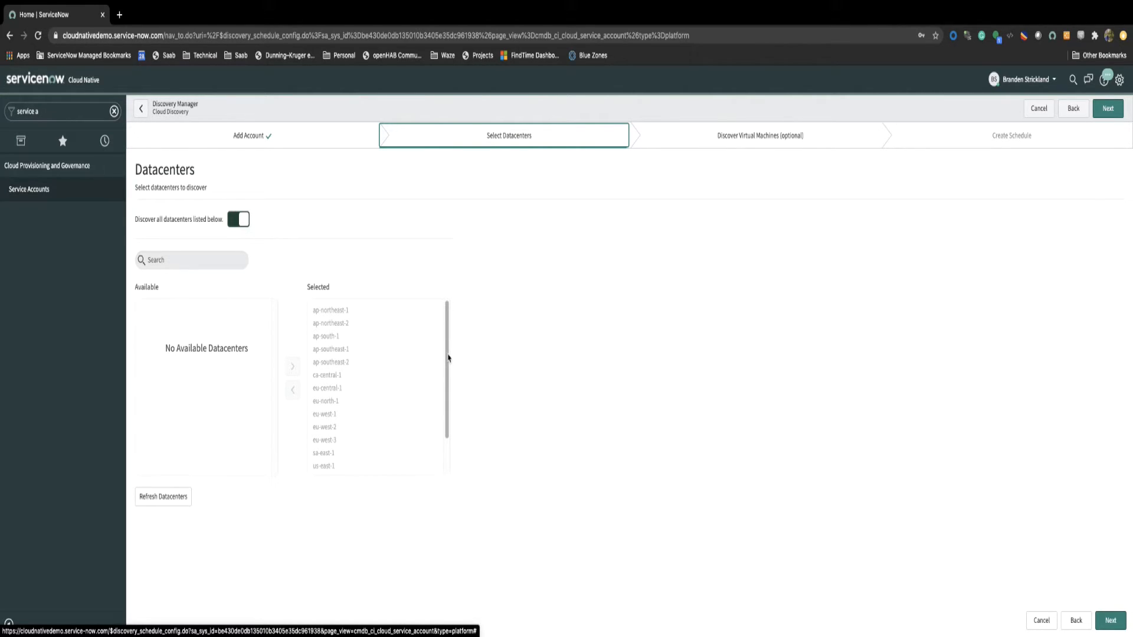
click(239, 219)
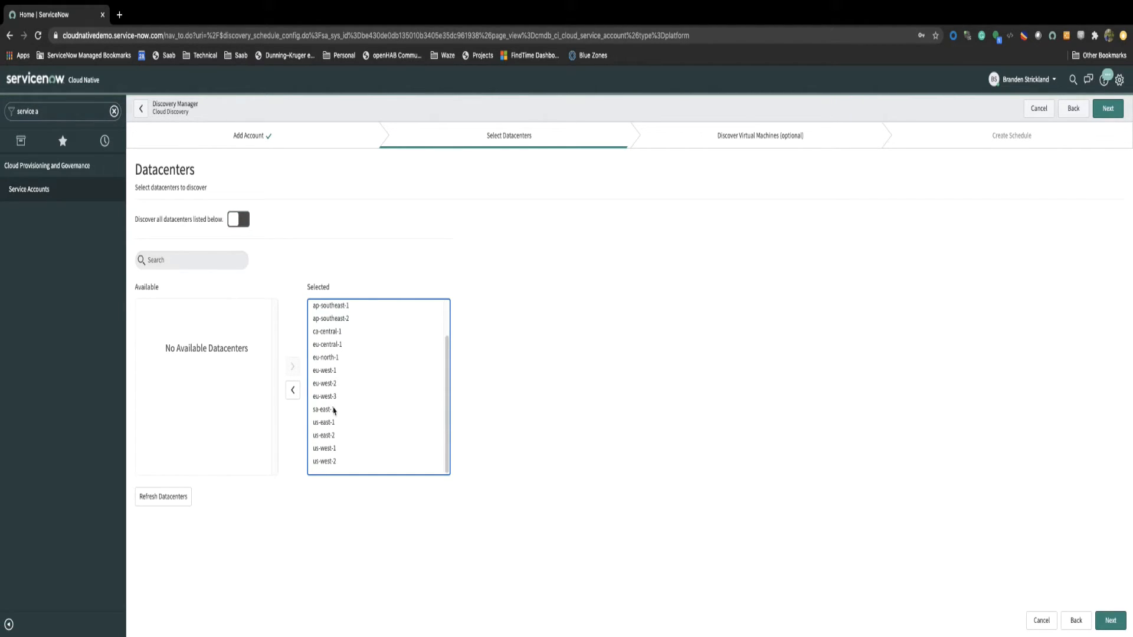
click(292, 390)
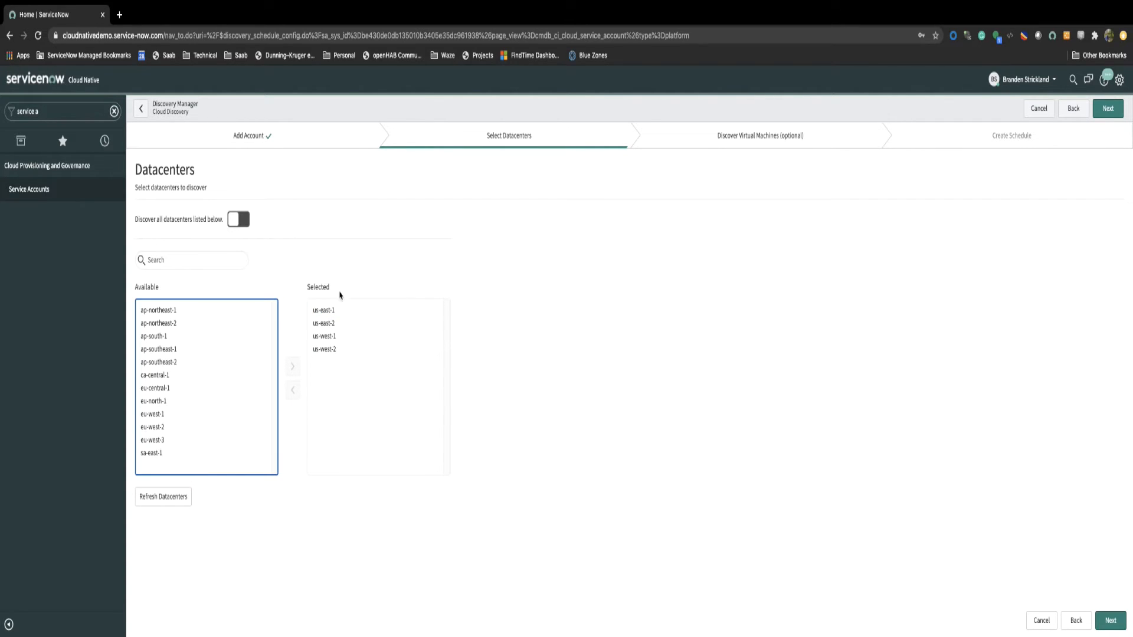
mouse_move(530, 274)
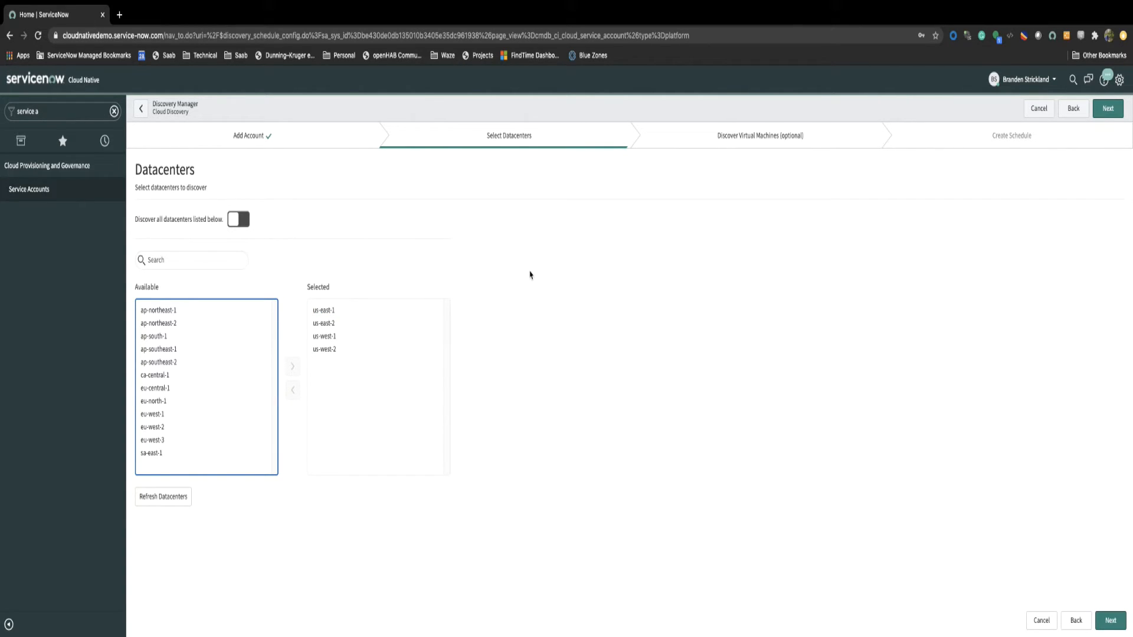
mouse_move(554, 292)
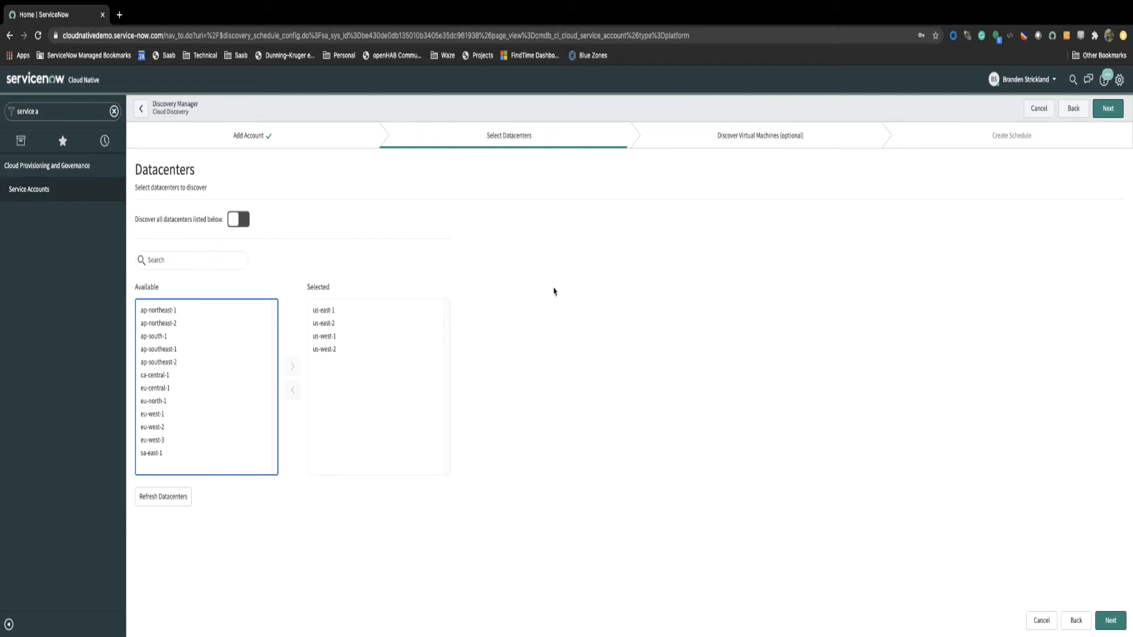
mouse_move(620, 374)
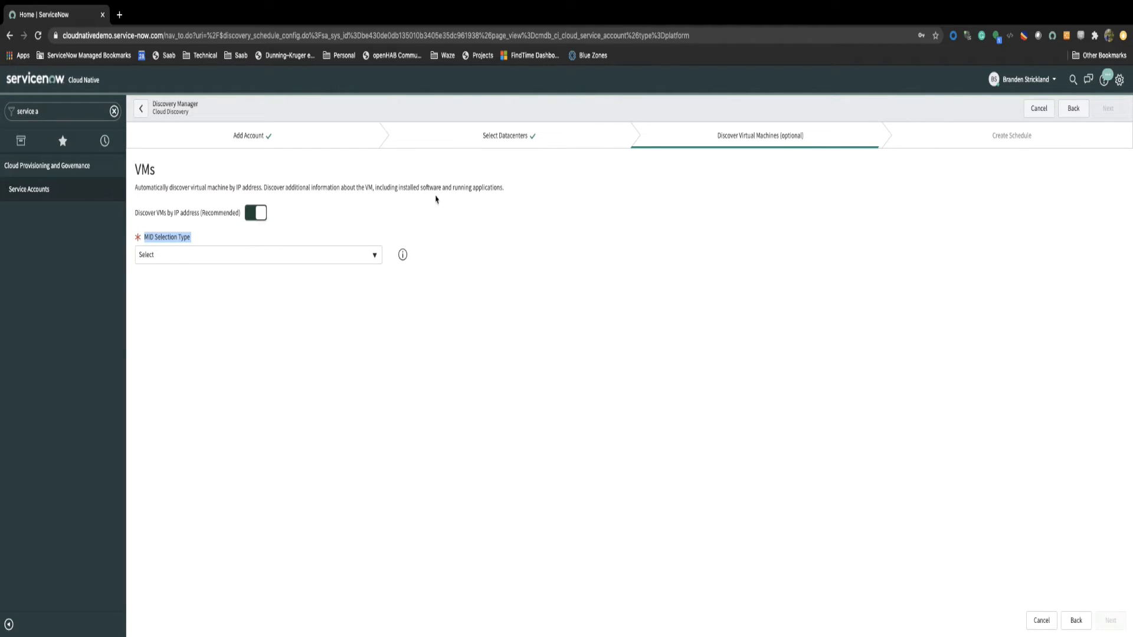
Set the MID server selection and disable 'Discover VMs by IP address'
click(257, 254)
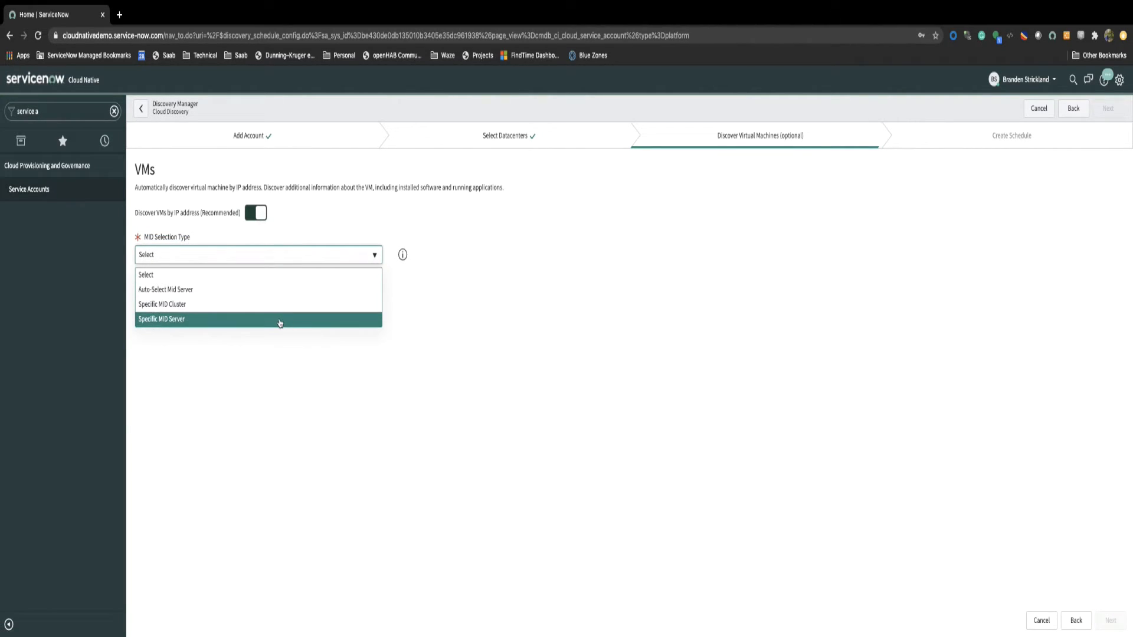
click(162, 318)
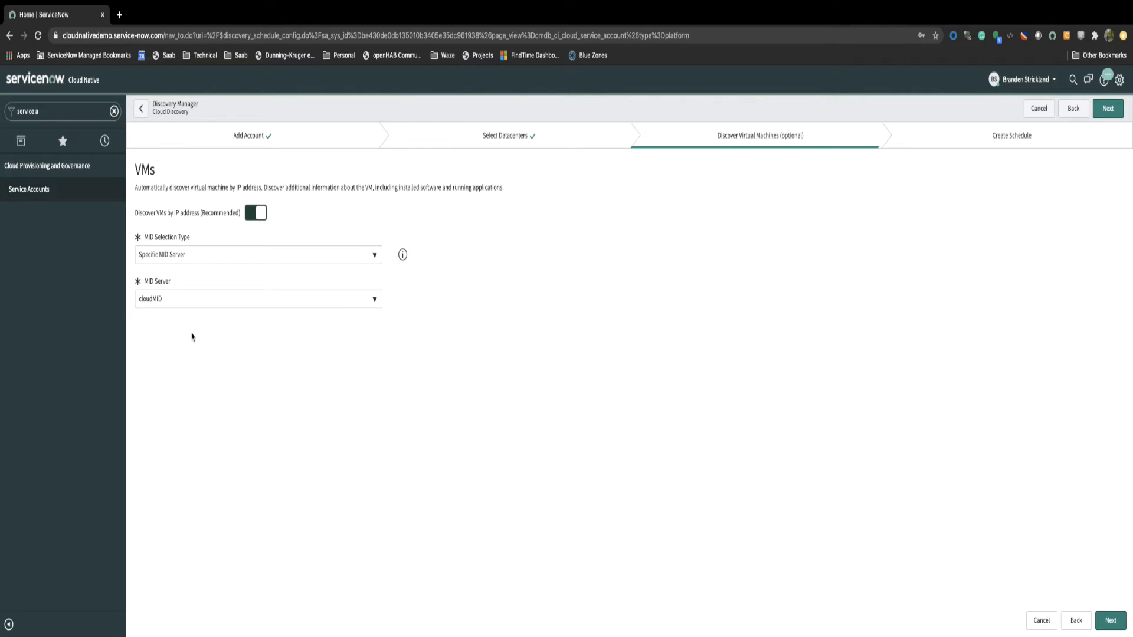
mouse_move(355, 357)
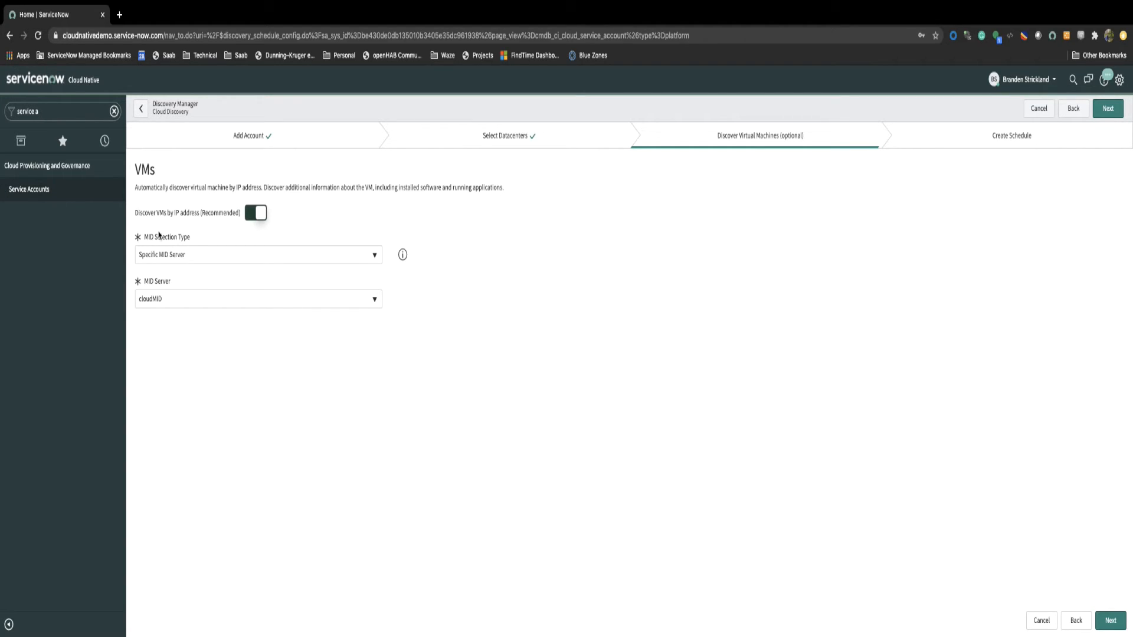
mouse_move(627, 453)
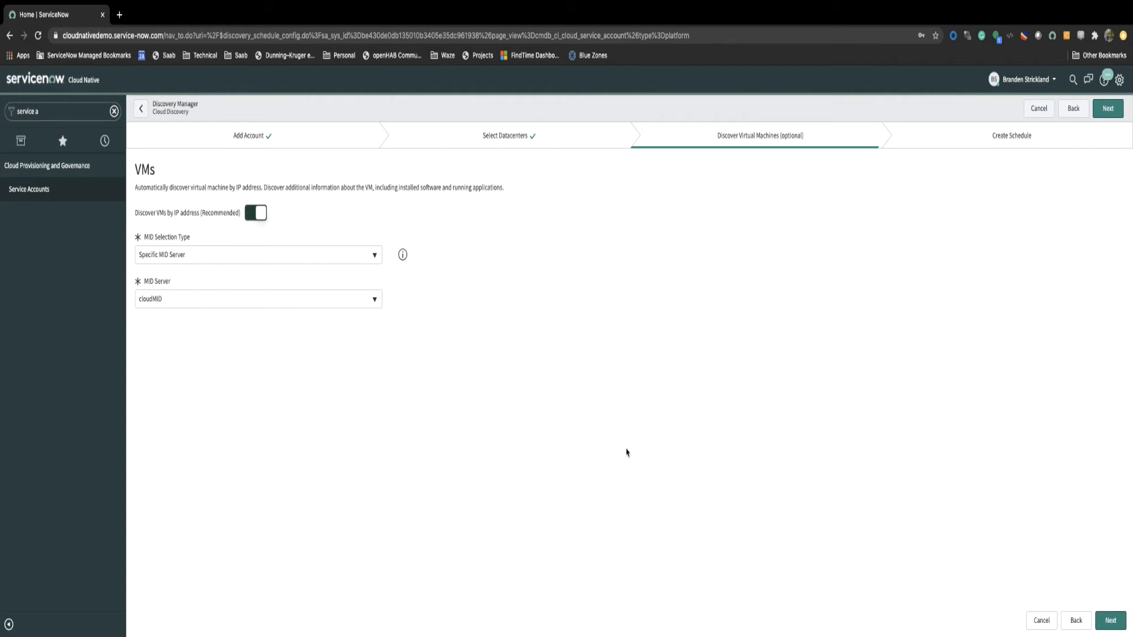
click(254, 212)
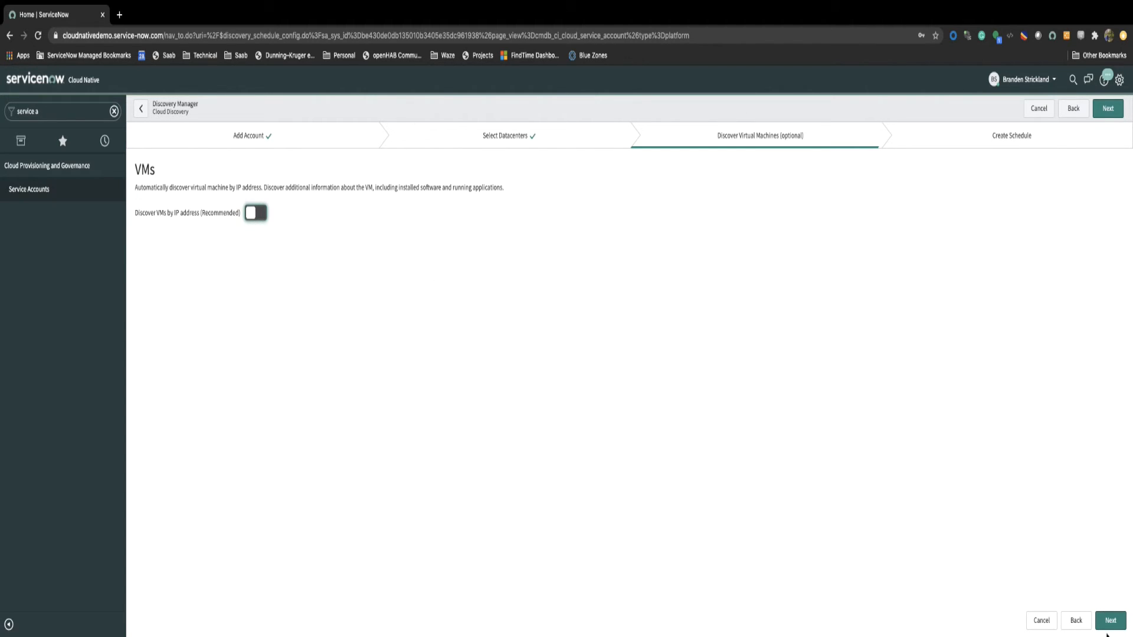
Keep the Daily 12:00 AM schedule, then finish and run discovery
click(1107, 109)
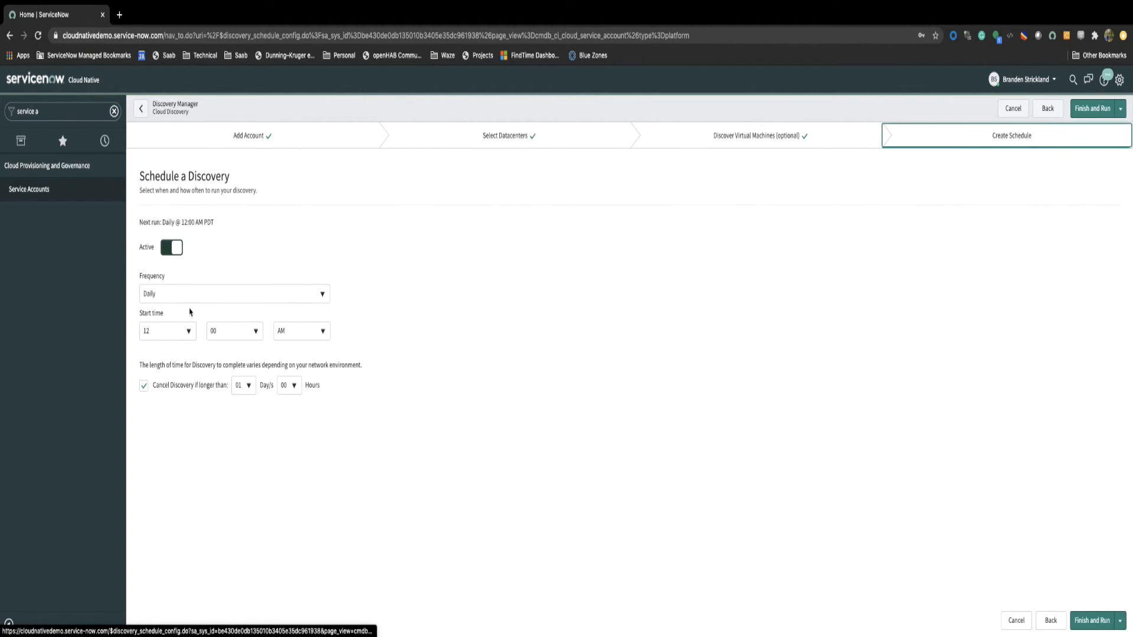
mouse_move(389, 350)
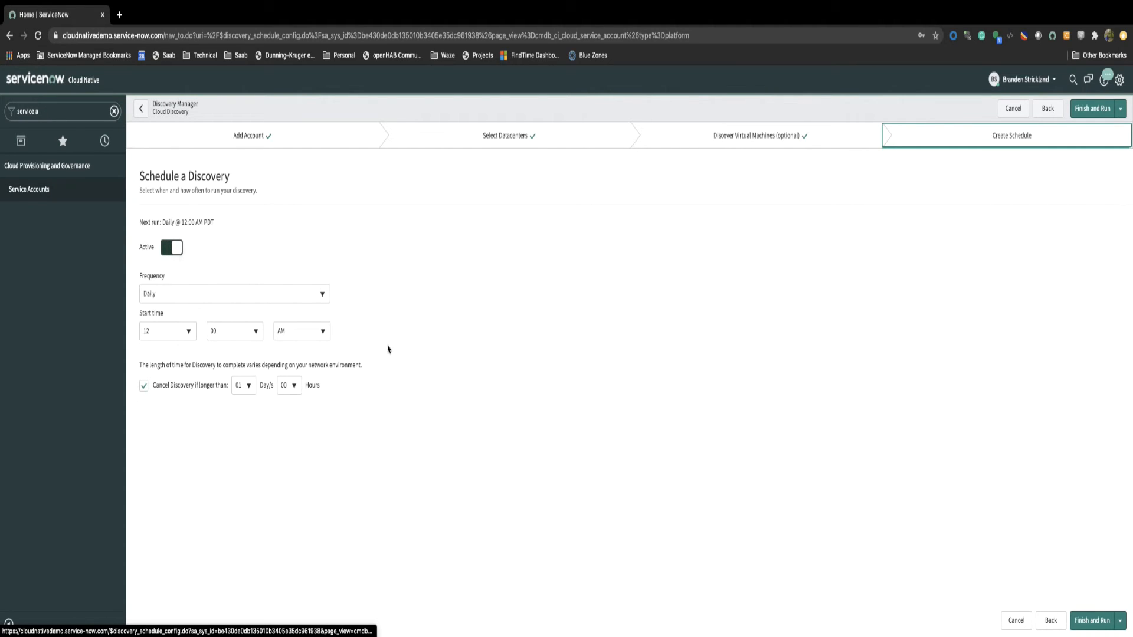
mouse_move(1093, 620)
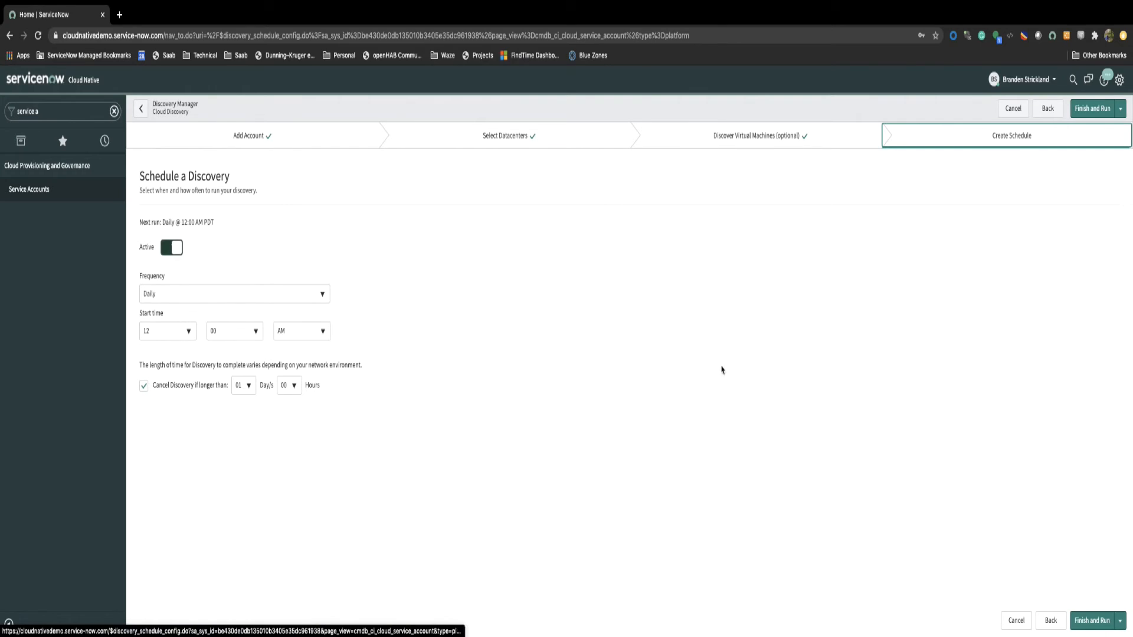
click(1094, 109)
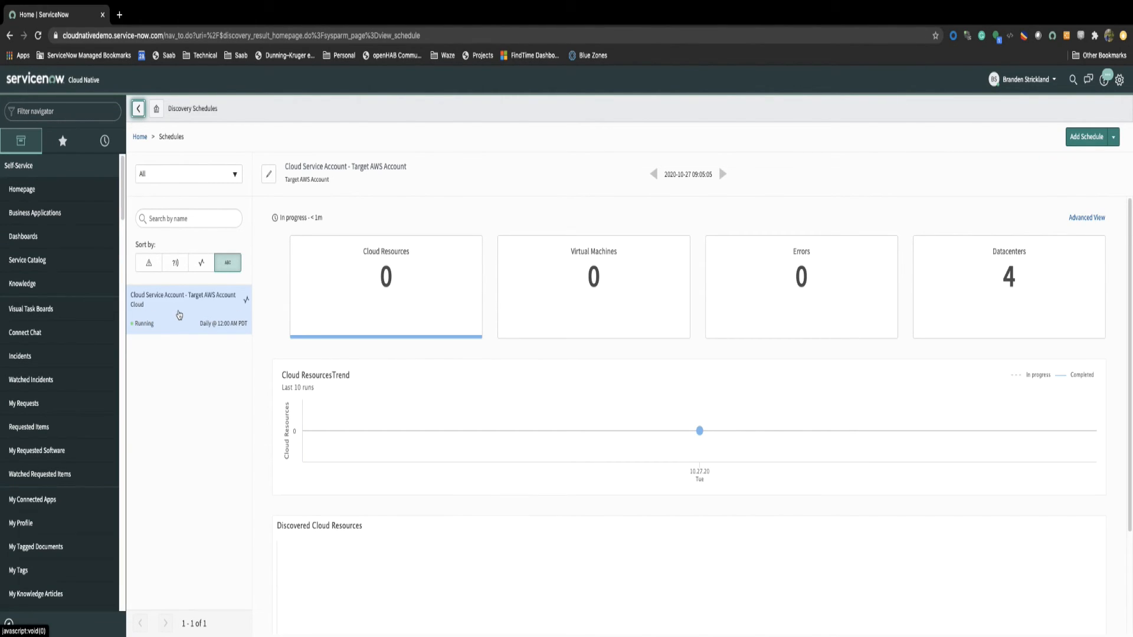
mouse_move(677, 135)
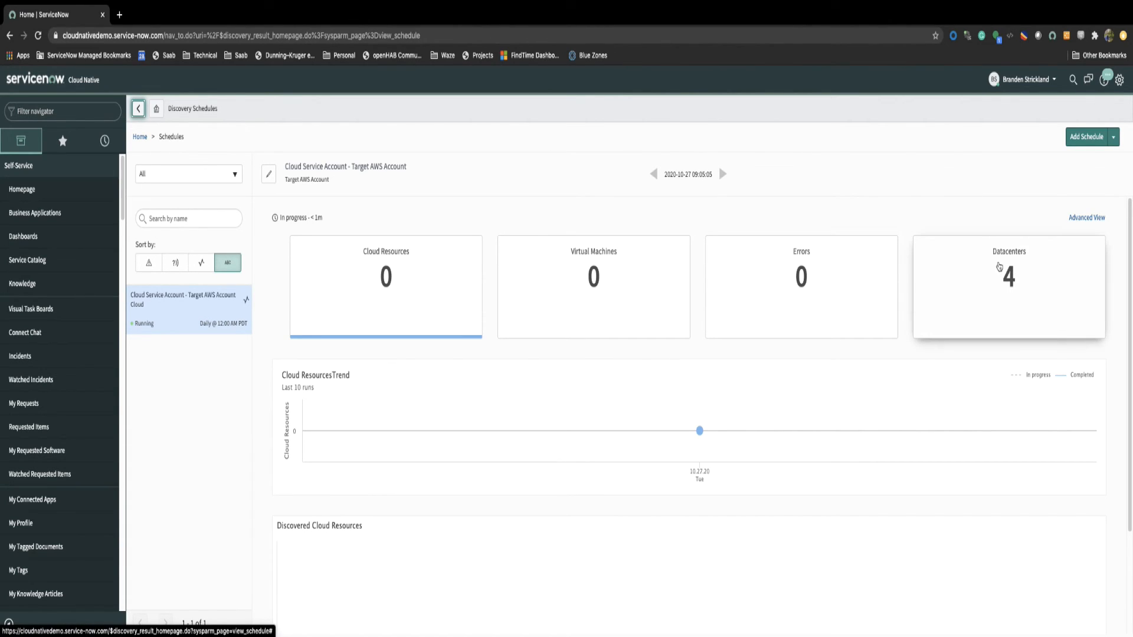
mouse_move(584, 199)
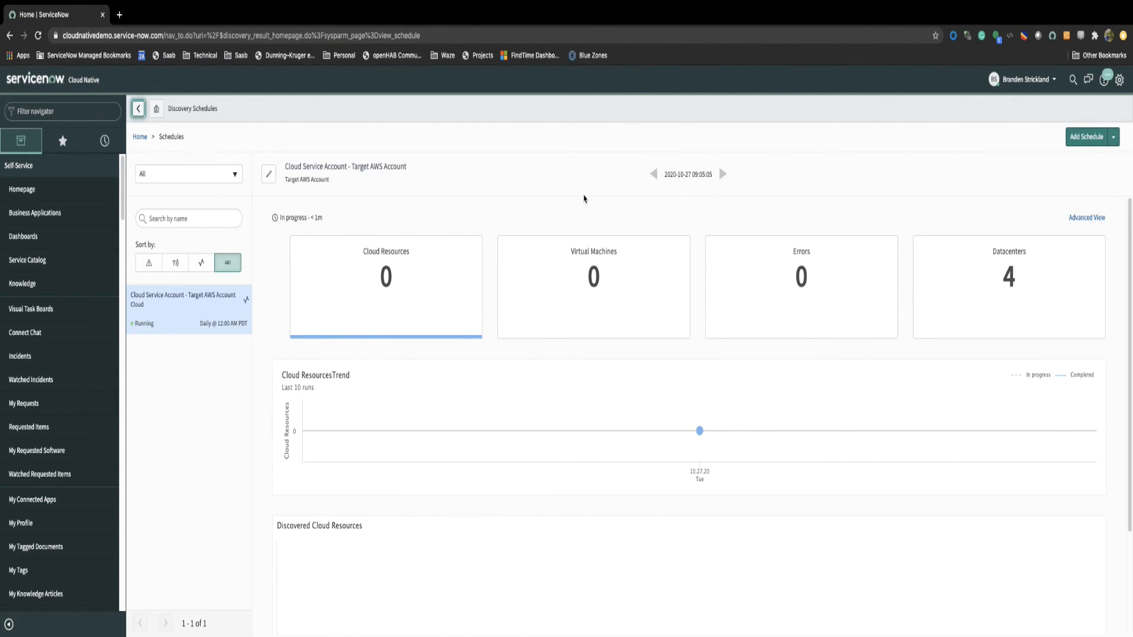
View the completed run's 461 resources and 21 VMs, then open the Datacenters card
click(723, 174)
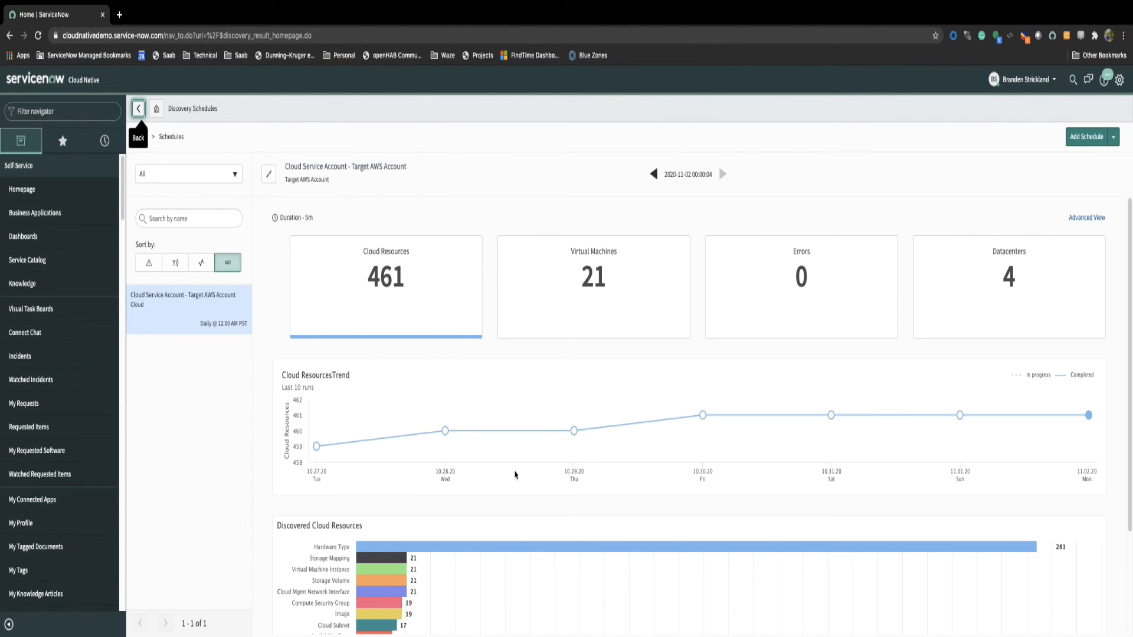
mouse_move(463, 396)
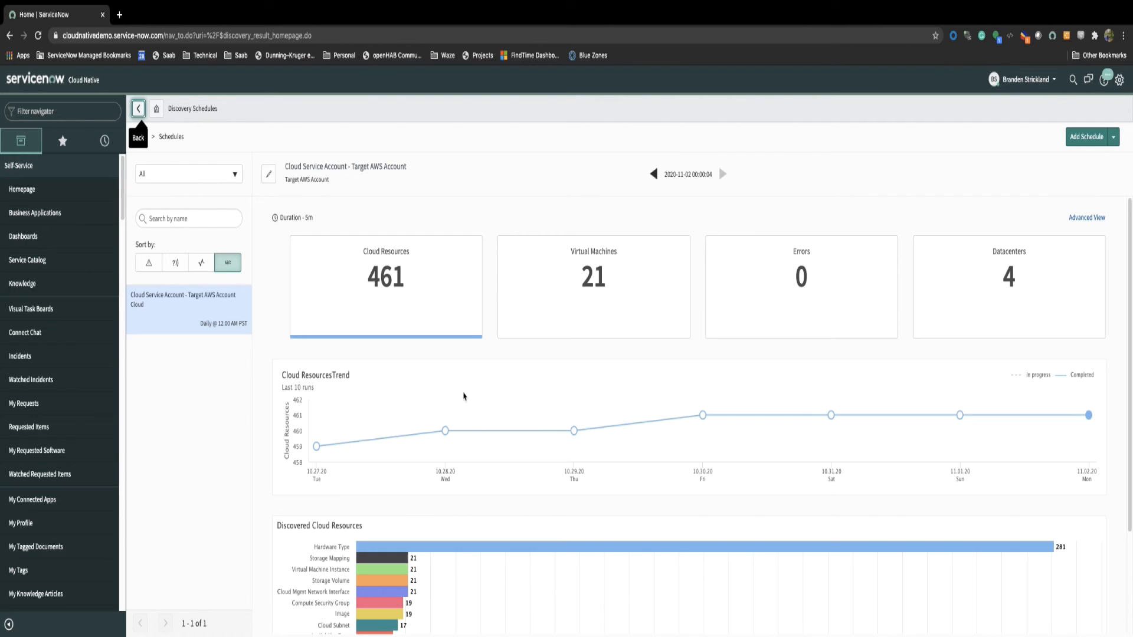
mouse_move(460, 355)
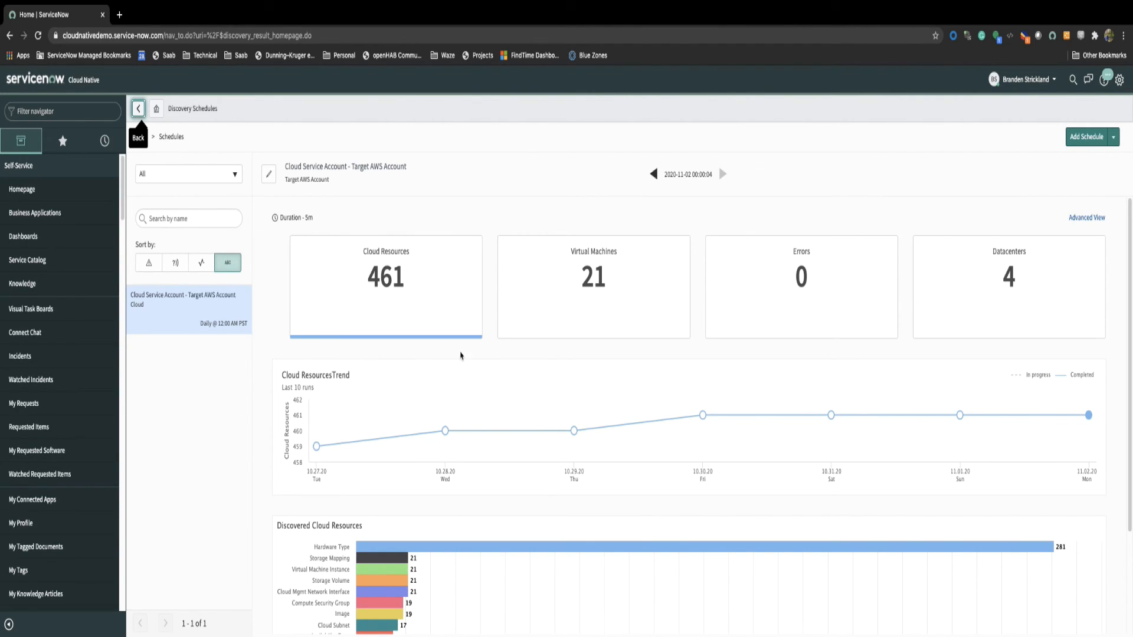
mouse_move(537, 383)
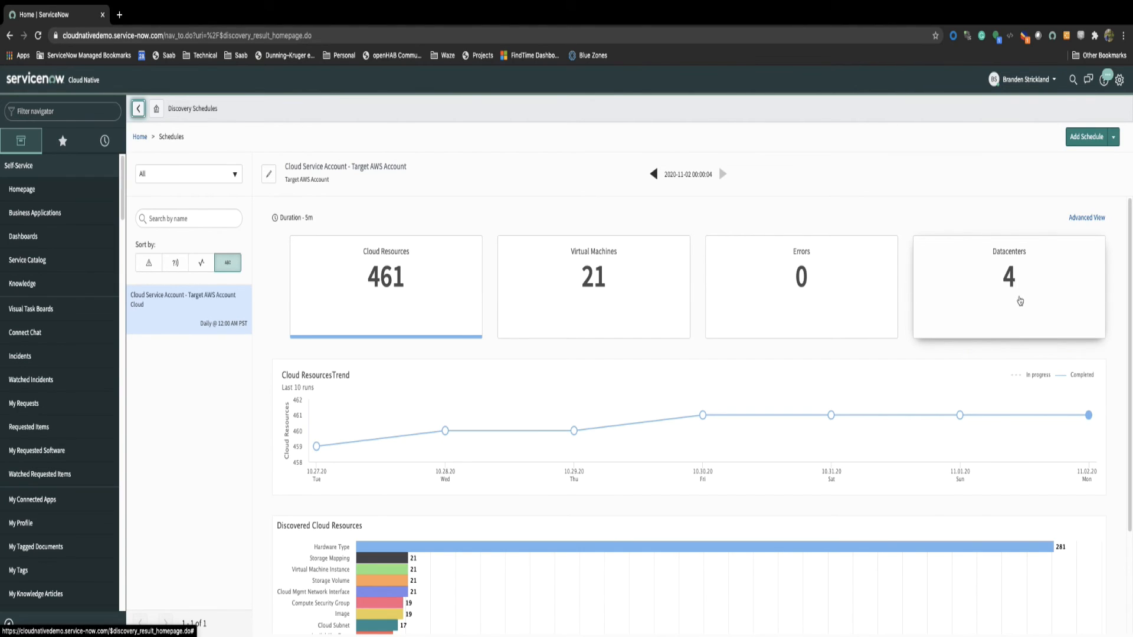
mouse_move(794, 297)
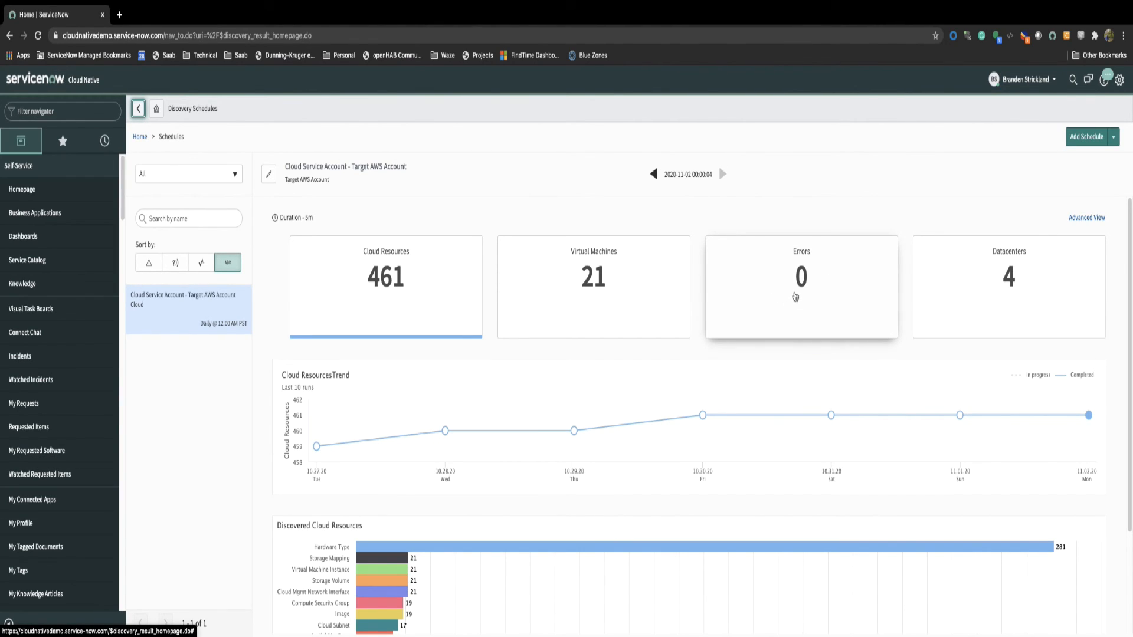
click(801, 287)
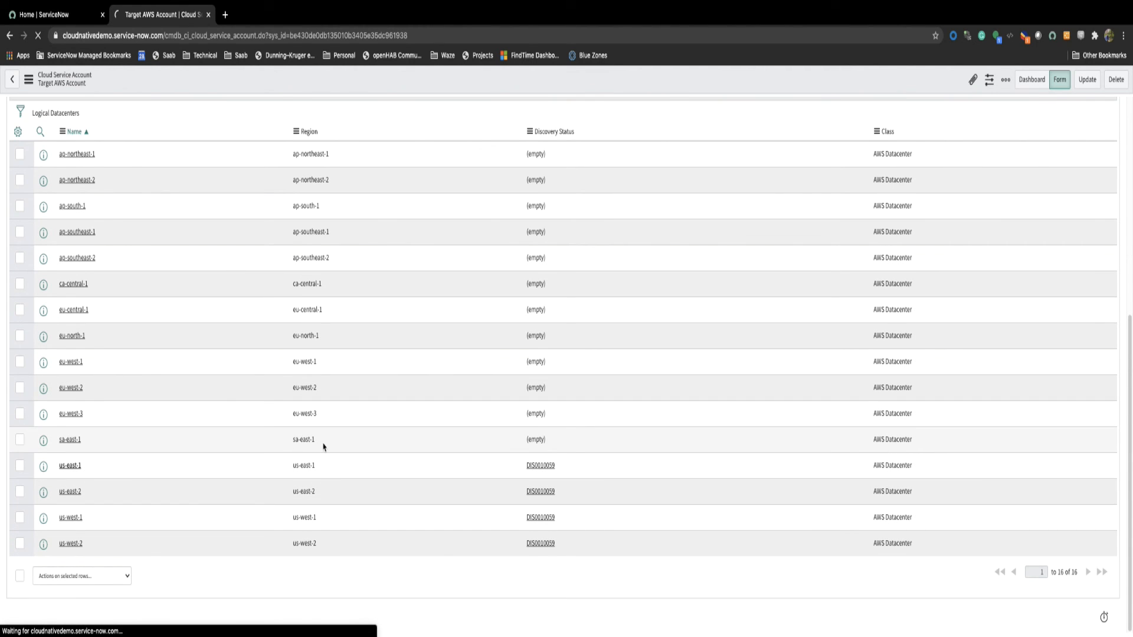
Open the us-east-1 datacenter and show its four discovered virtual machines
click(70, 466)
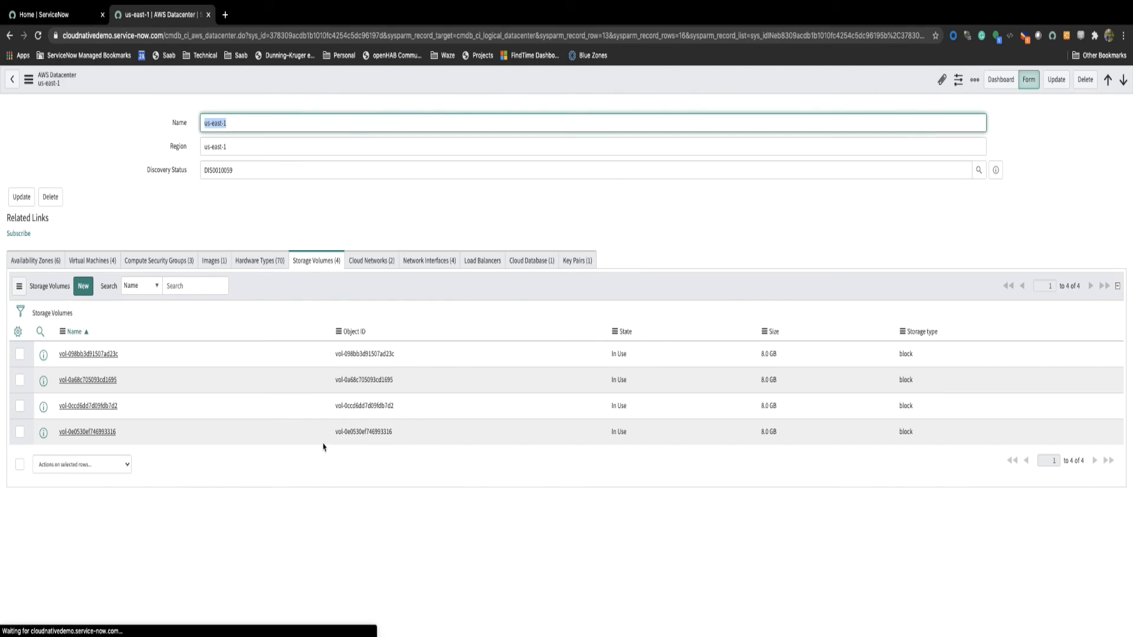
mouse_move(620, 260)
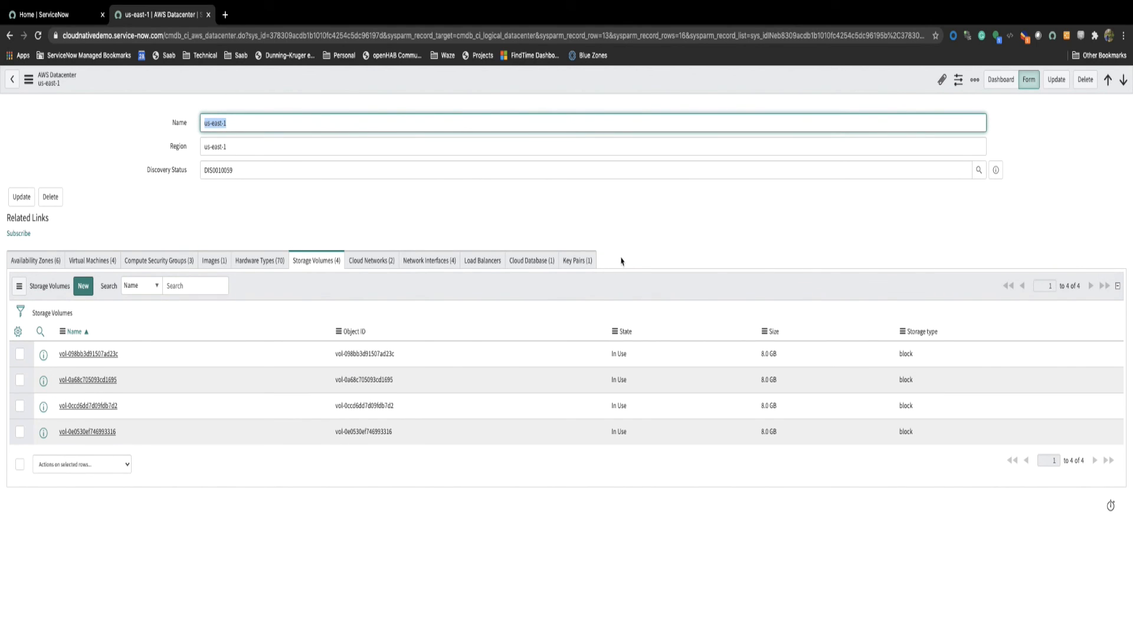
mouse_move(158, 260)
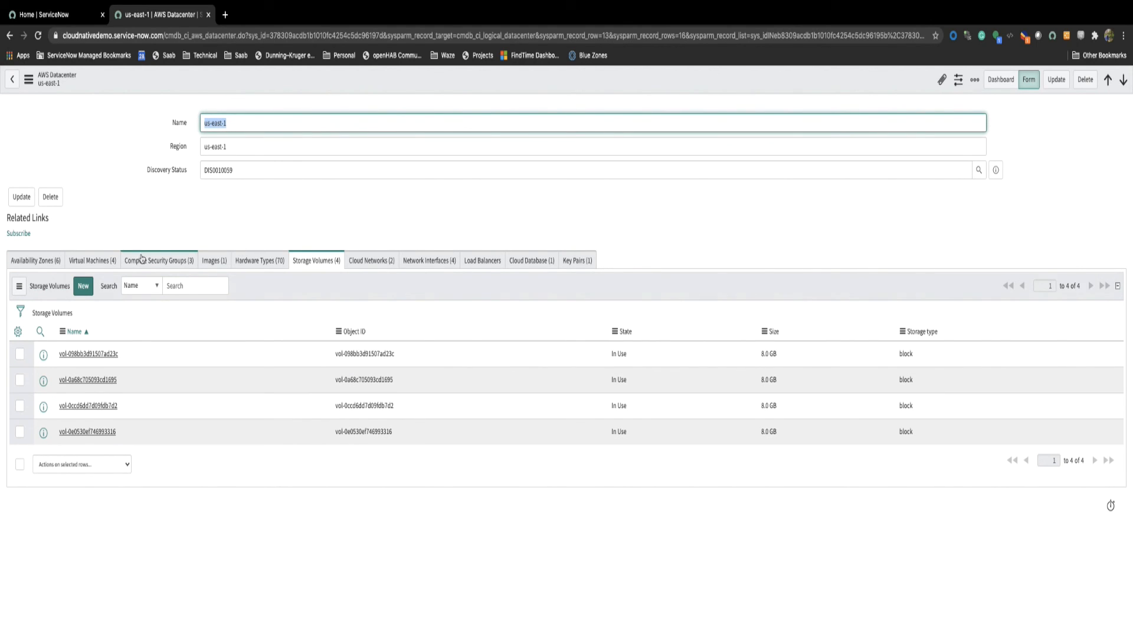
click(92, 261)
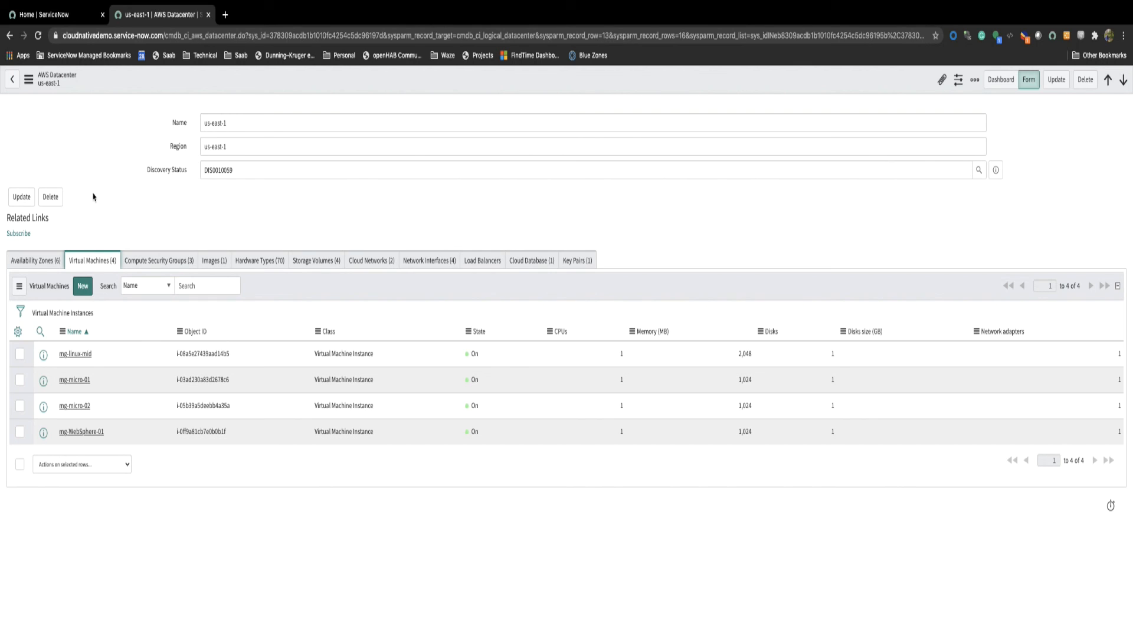
mouse_move(99, 192)
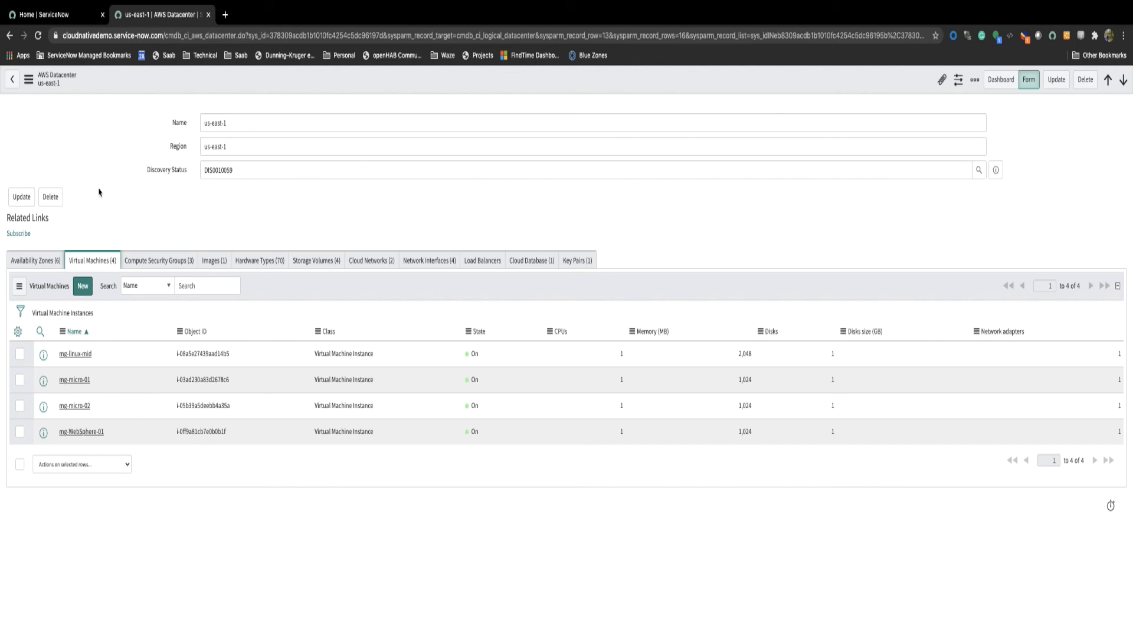
mouse_move(101, 193)
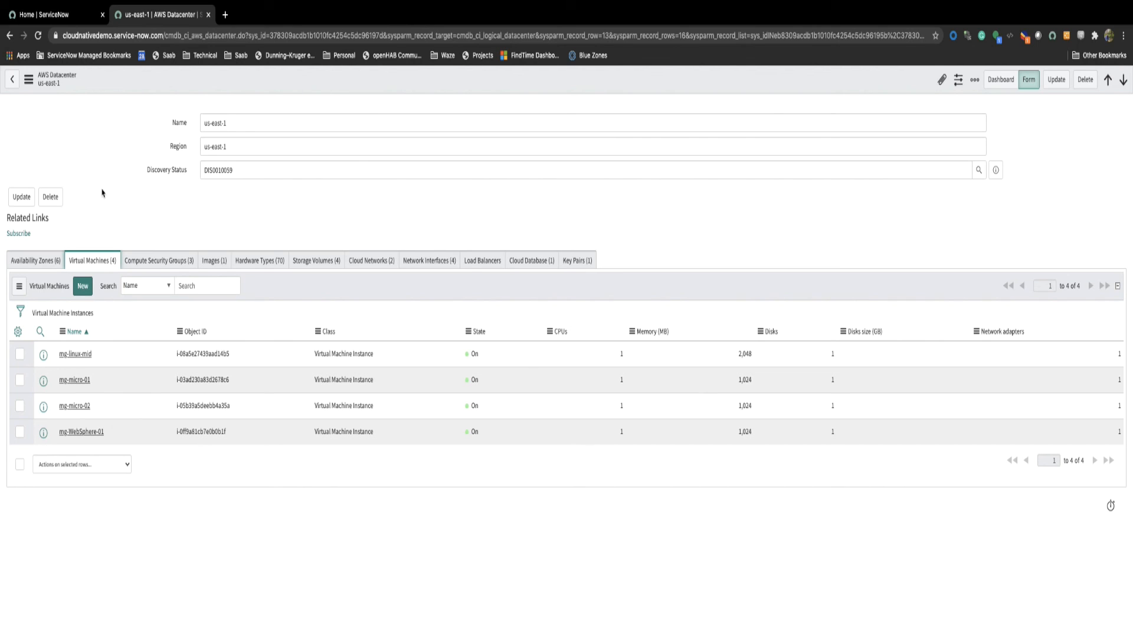